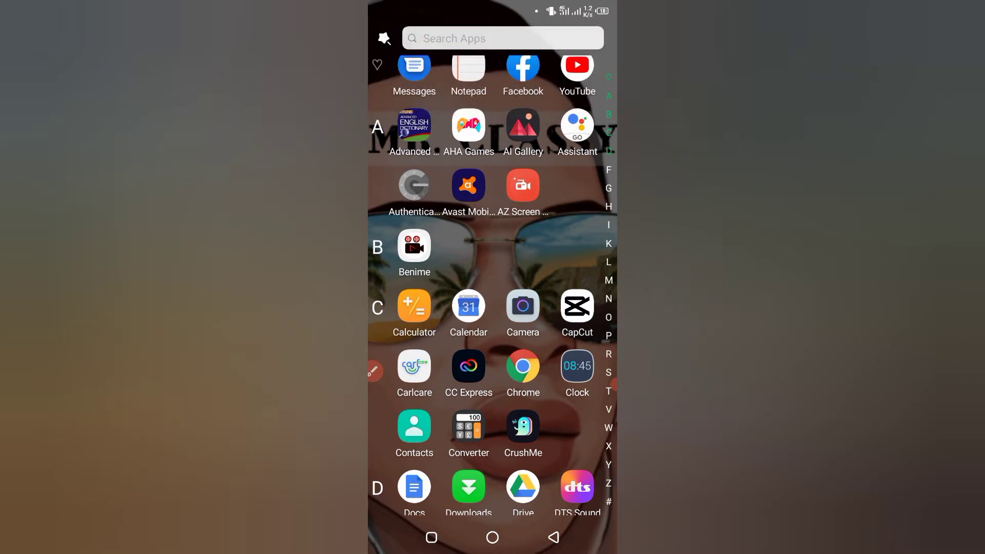
Step: Launch the YouTube app from the app drawer
scroll(down, 3)
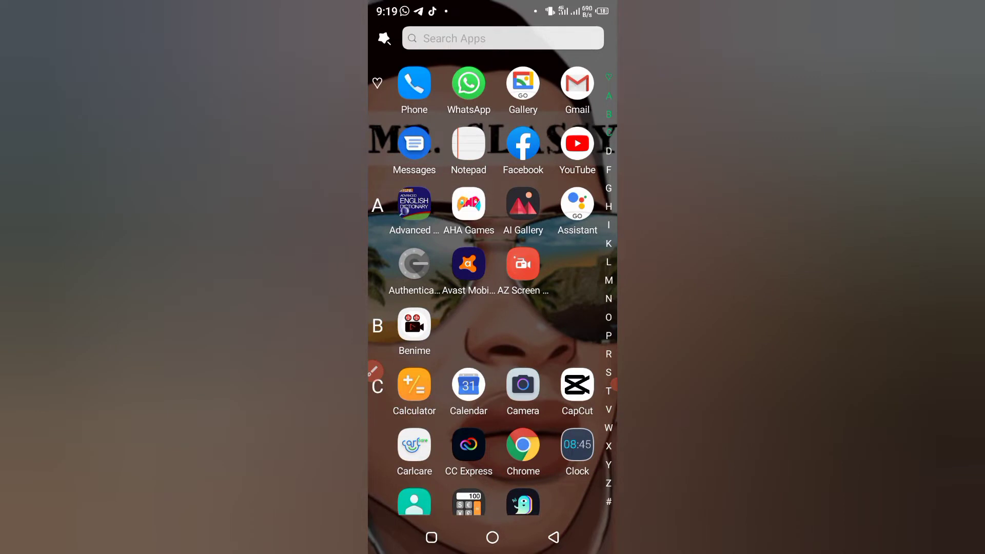
click(575, 142)
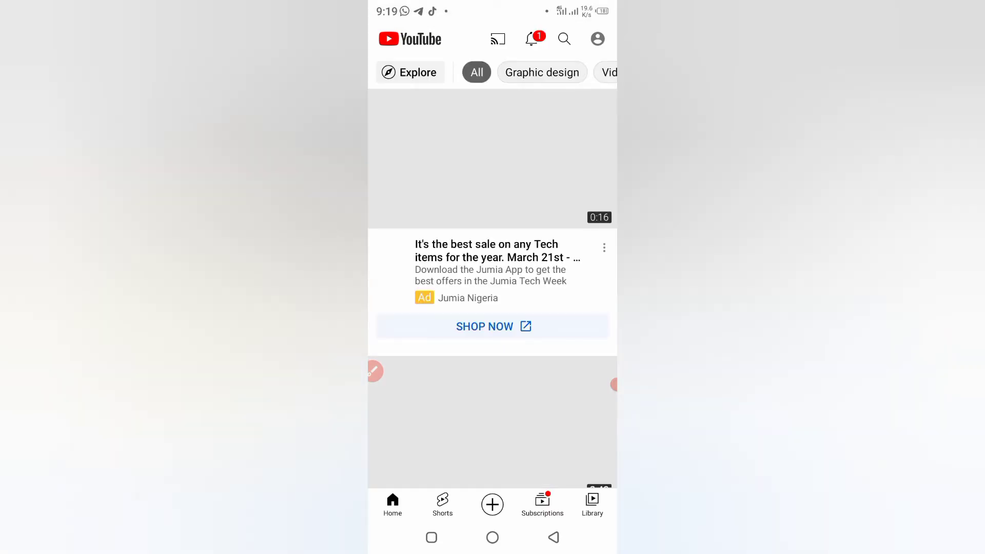
Step: Play the 'Ferocious Mother Bird' attacking a leopard video from the Home feed
scroll(up, 3)
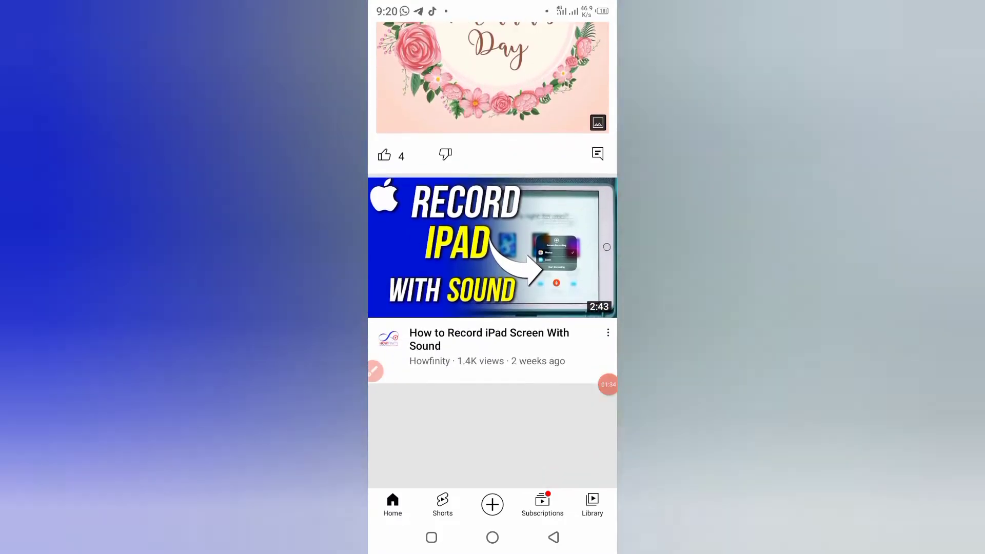
scroll(down, 3)
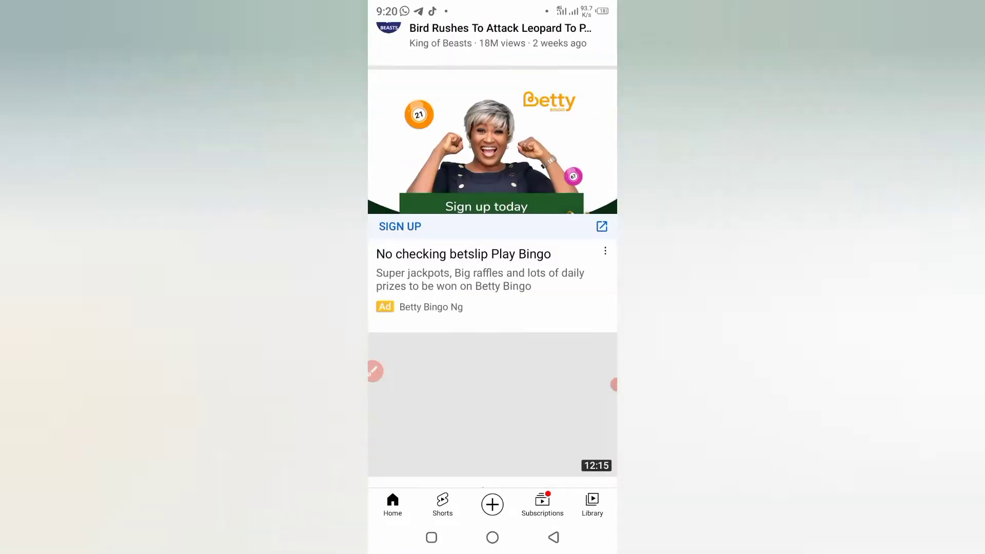
scroll(up, 3)
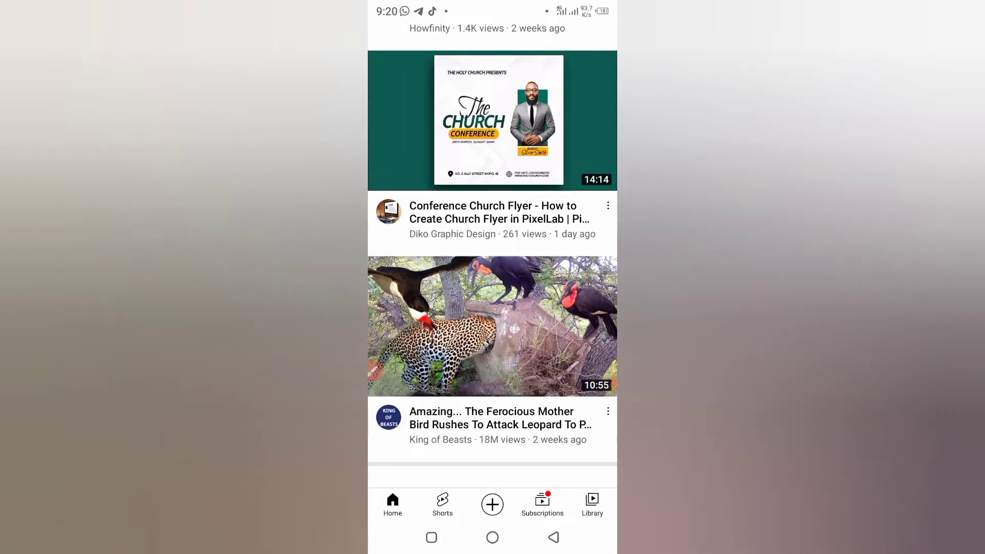
scroll(down, 3)
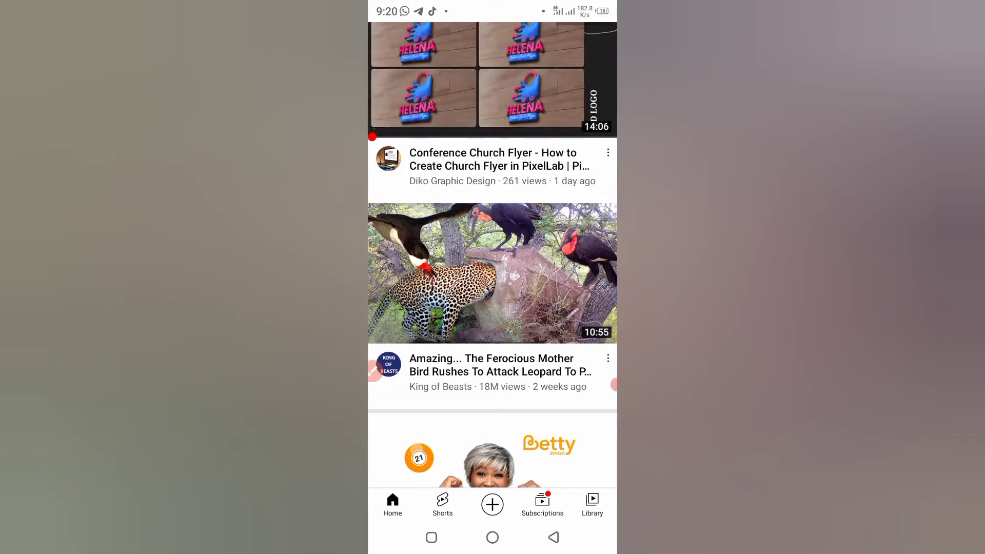
click(492, 273)
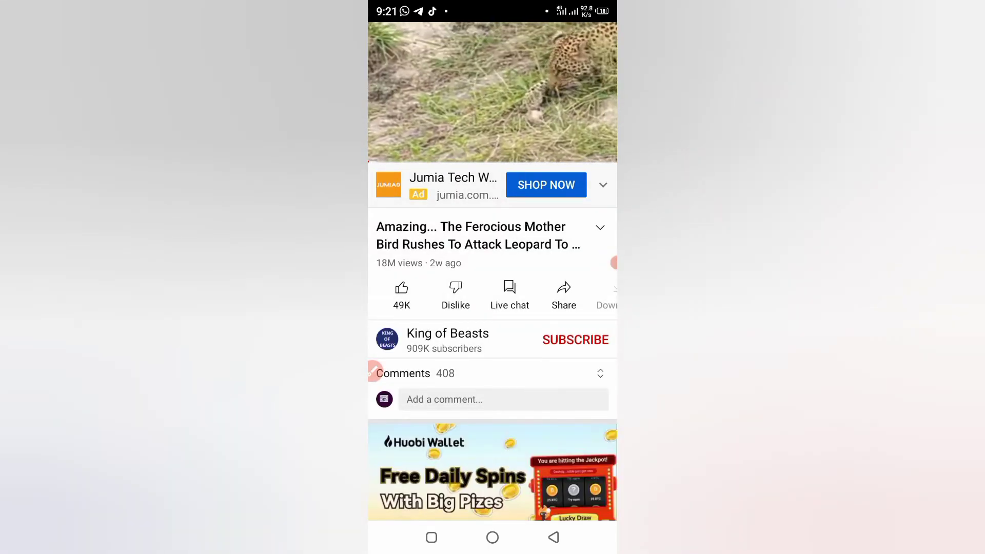
Step: Pause the leopard video and copy its link via Share
click(491, 92)
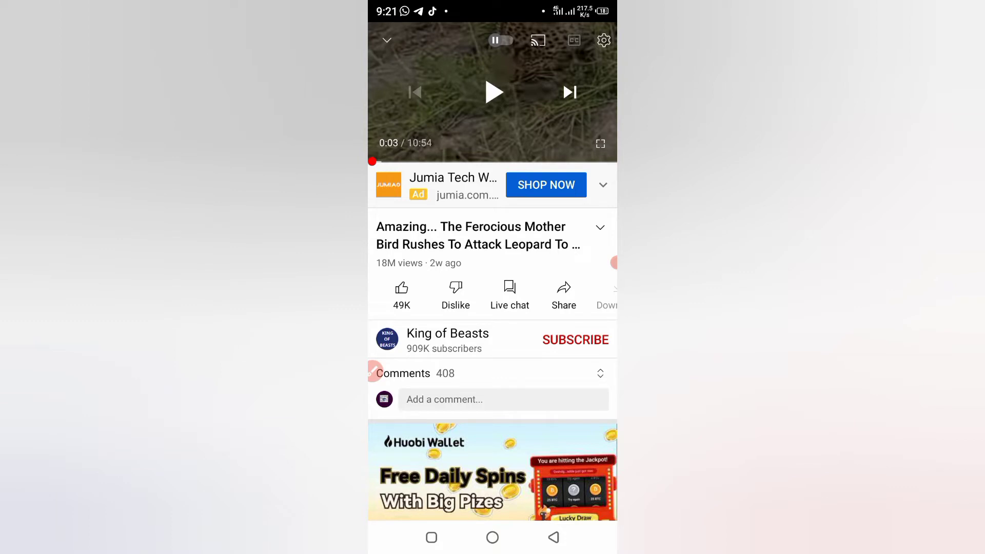
scroll(left, 3)
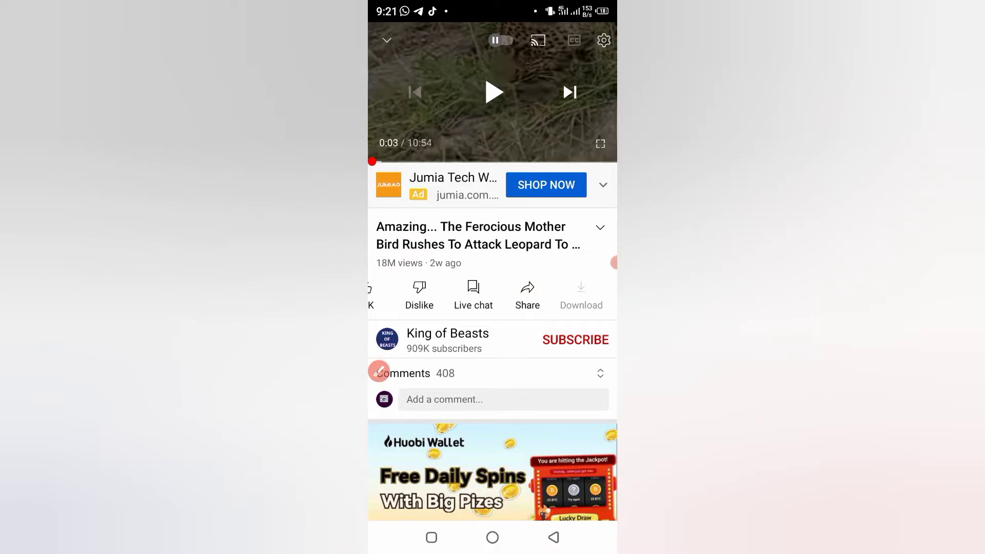
click(528, 295)
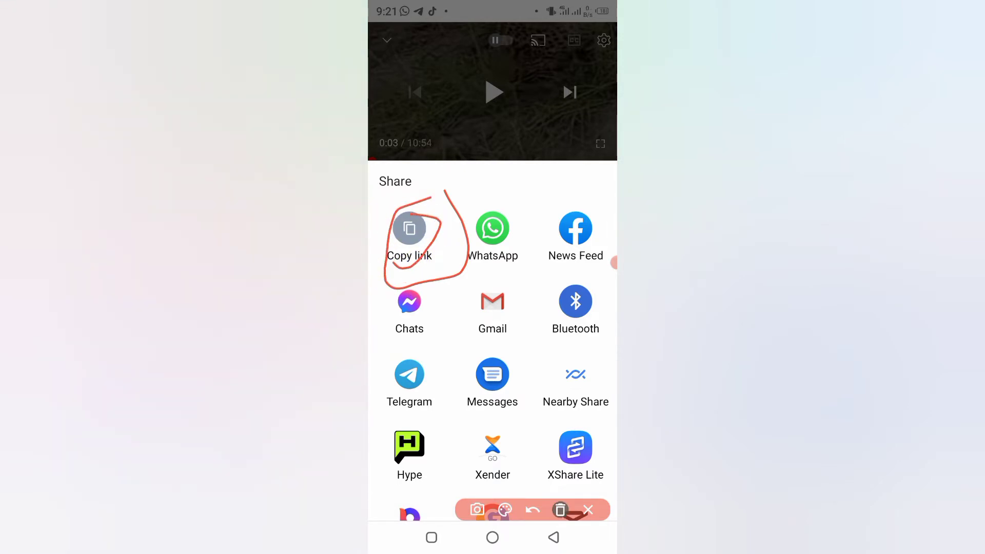
click(559, 509)
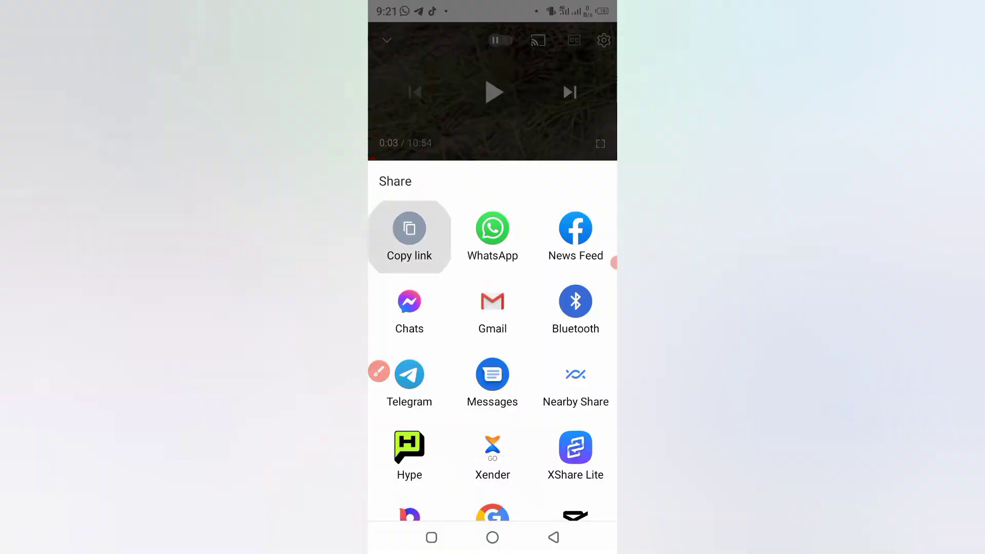
click(409, 236)
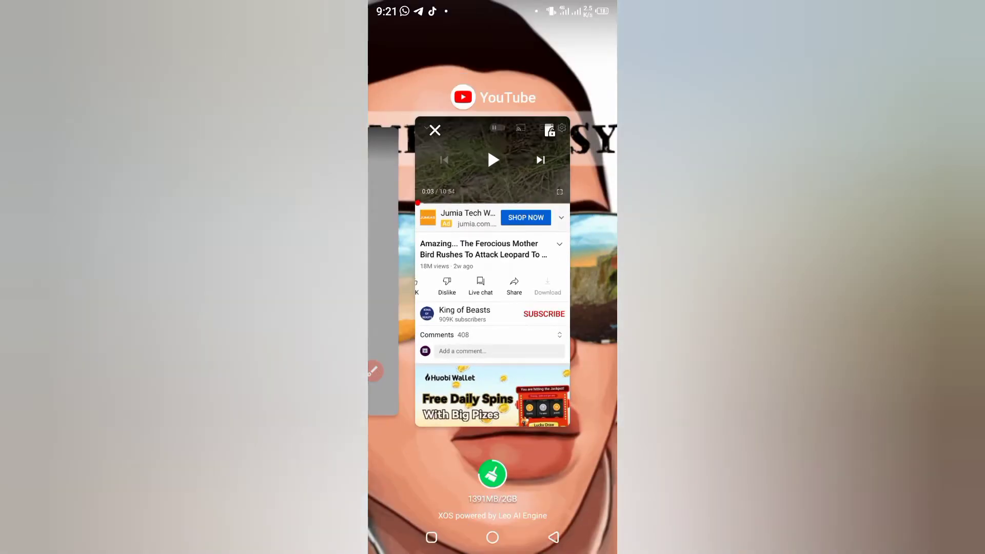
Step: Switch to Chrome and run a Google search for y2mate.com
click(434, 130)
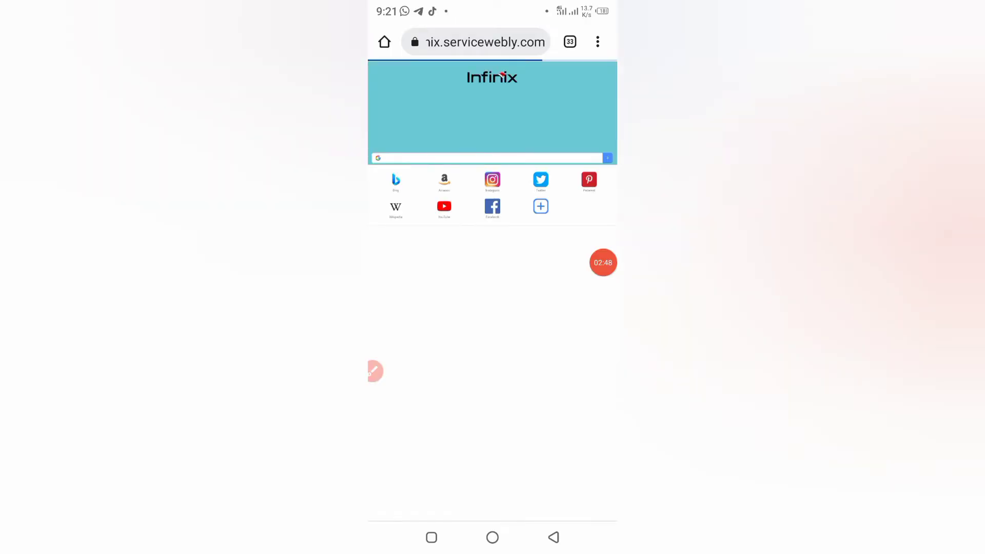
click(490, 157)
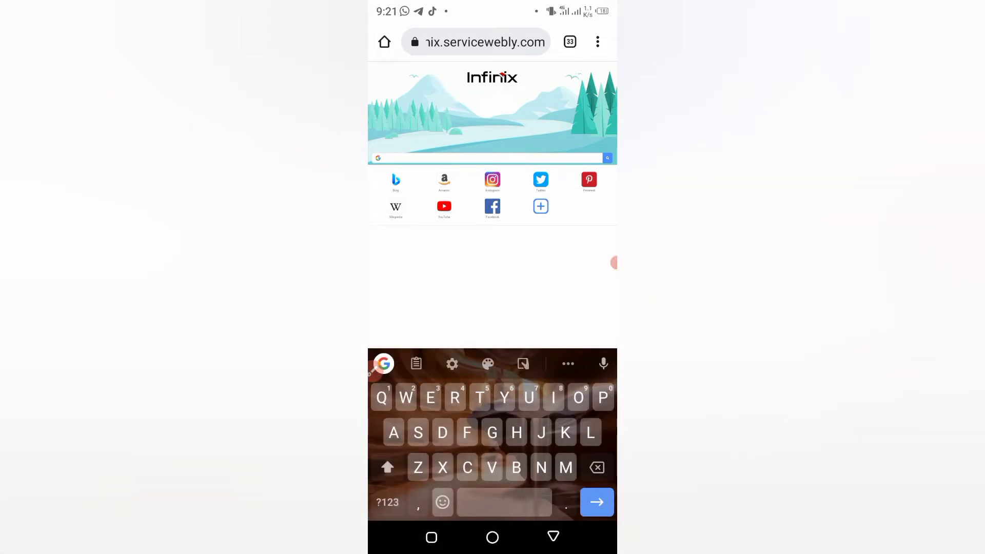
text(1)
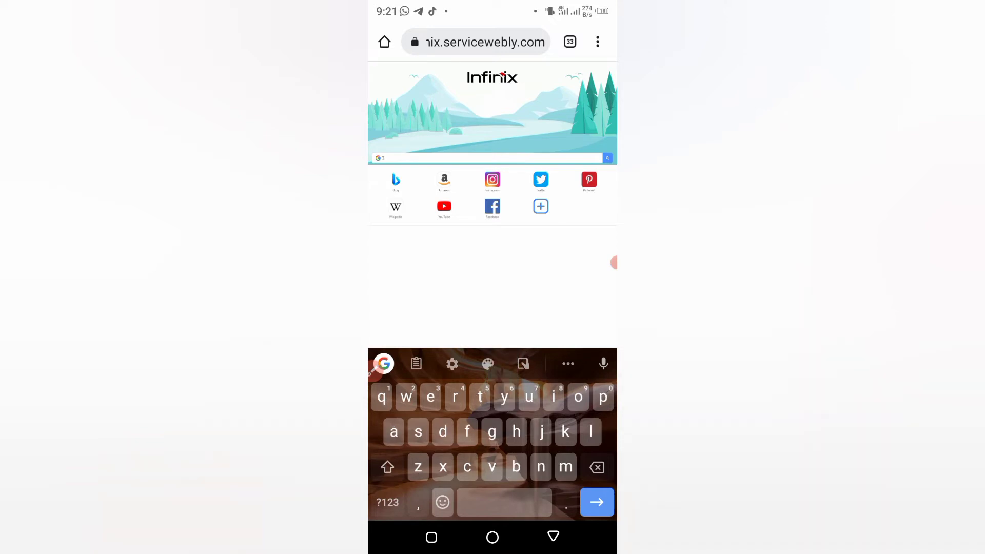
click(387, 466)
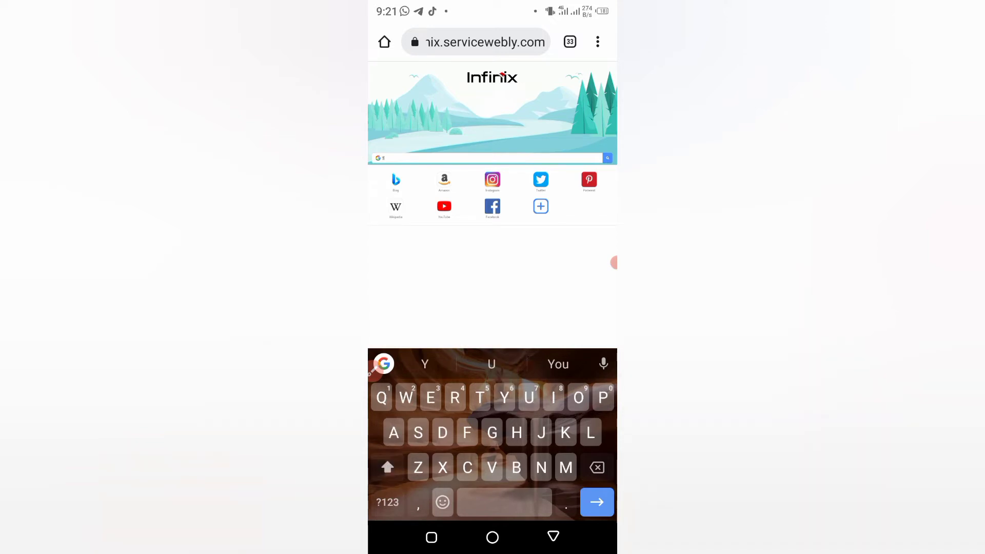
click(386, 501)
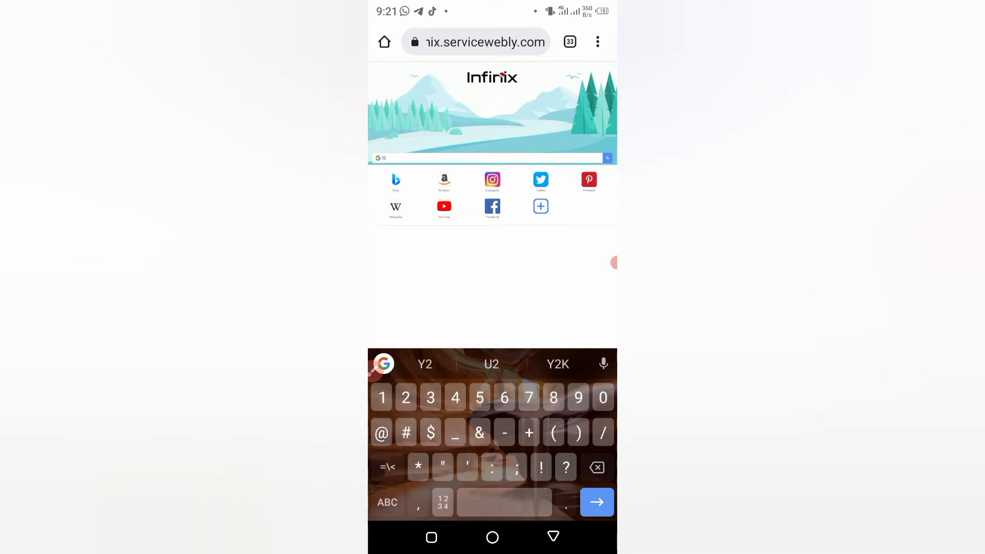
click(386, 502)
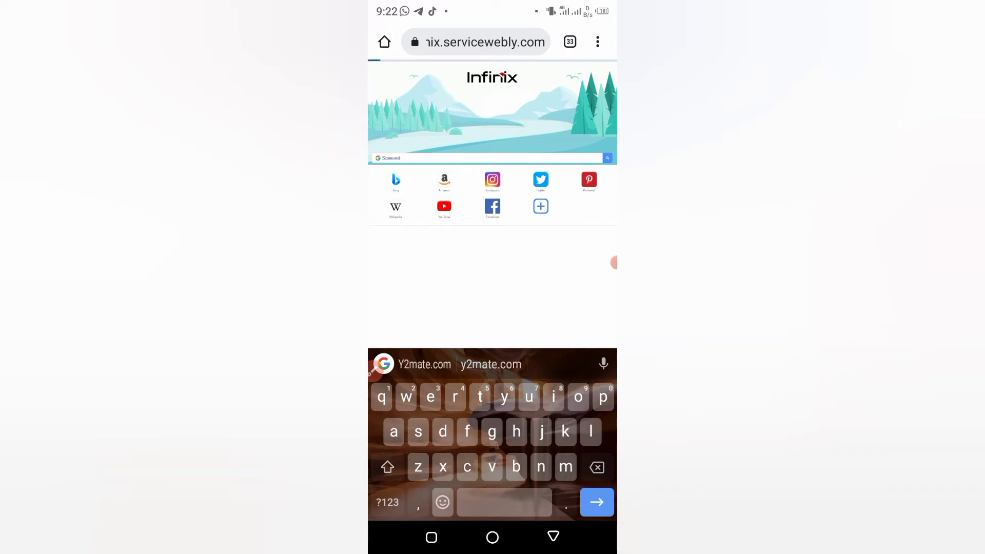
click(595, 502)
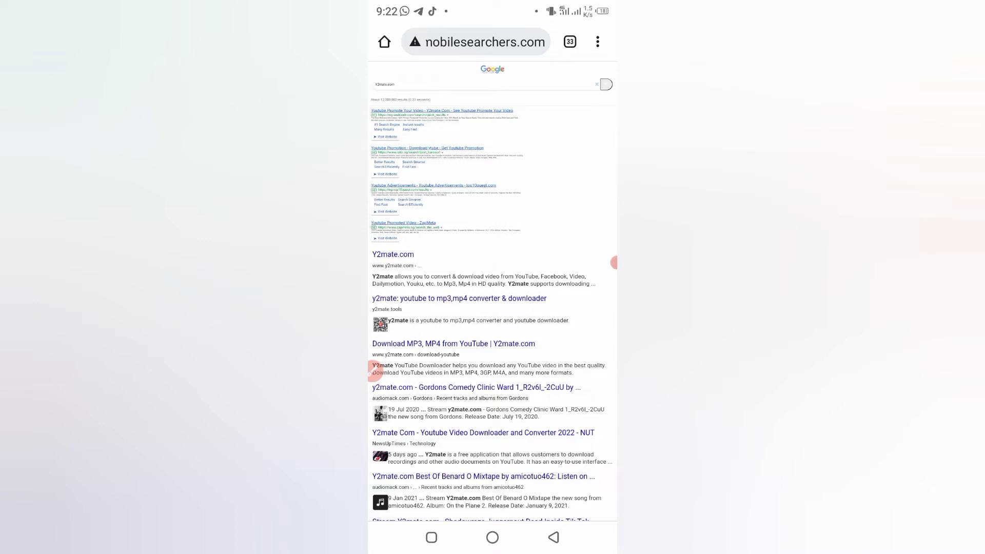
Step: Go to Y2mate.com from the results and paste the copied leopard video link
click(392, 254)
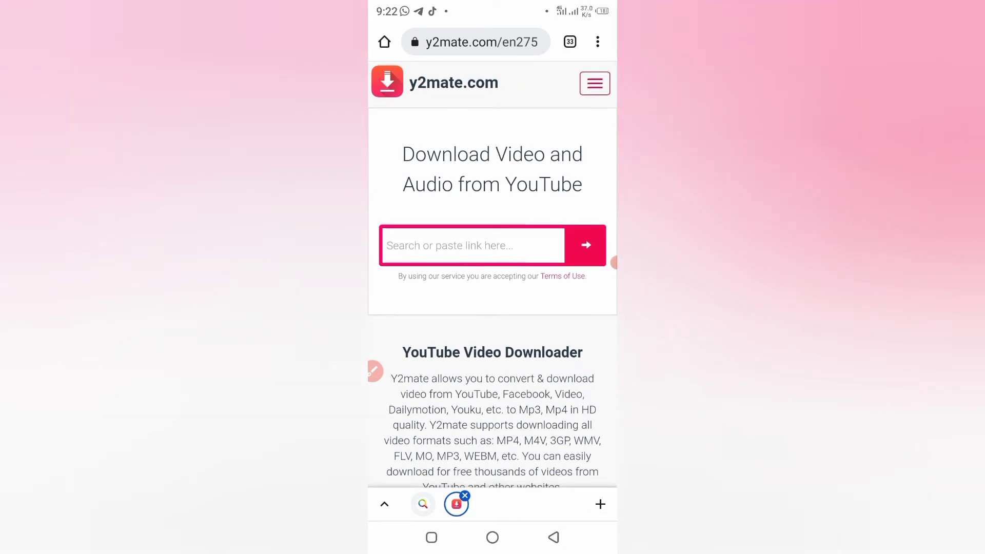
scroll(up, 3)
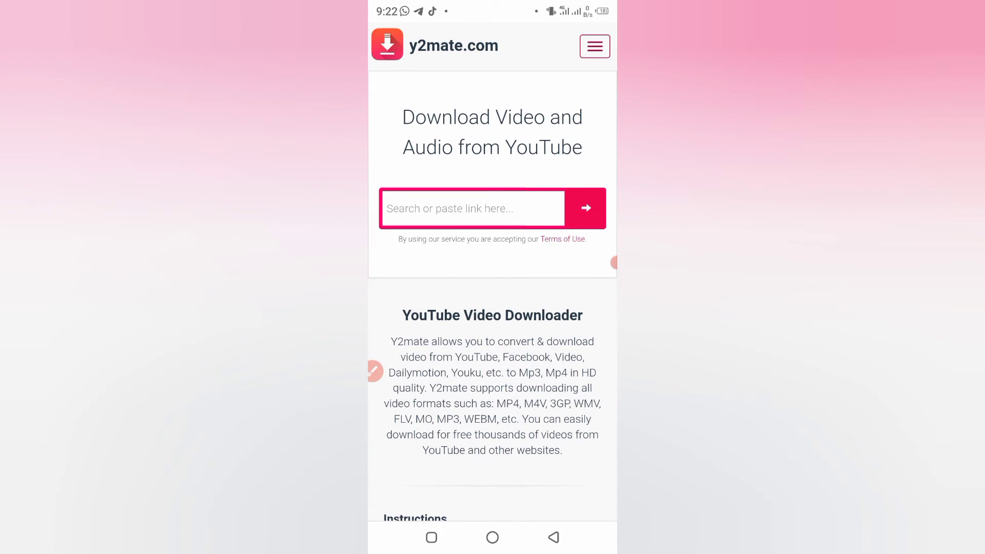
click(471, 208)
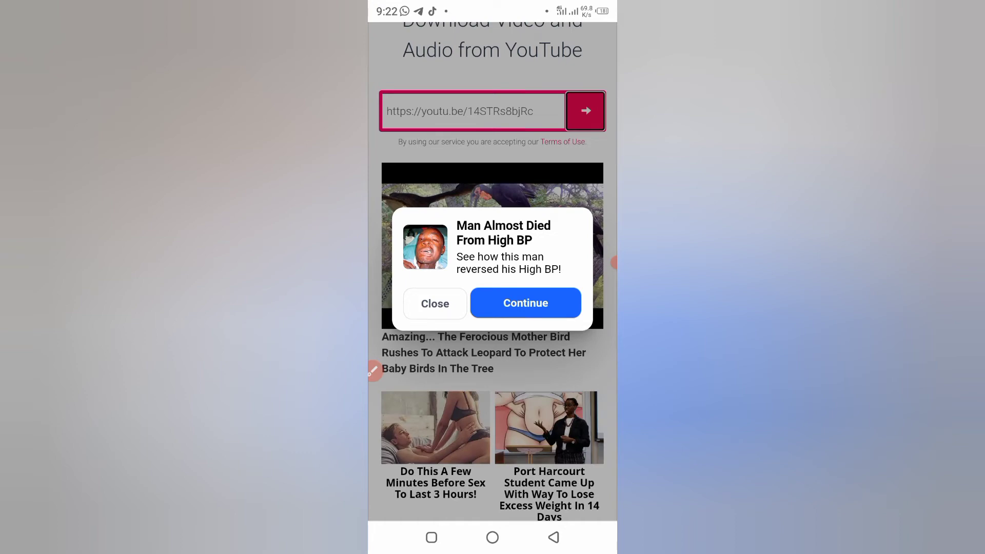
Step: Dismiss the ad, request an MP4 download of the leopard video and close the ad tab
click(435, 302)
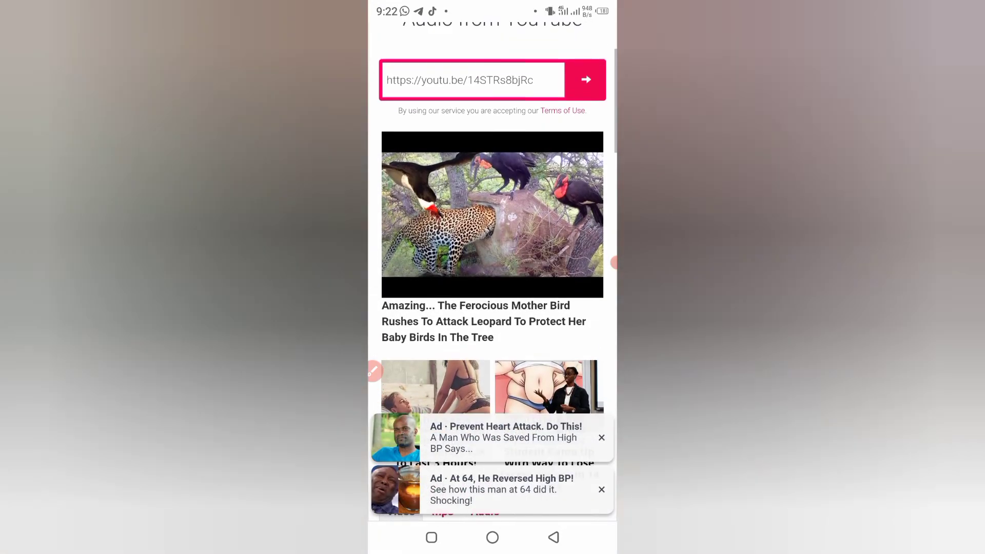
scroll(up, 3)
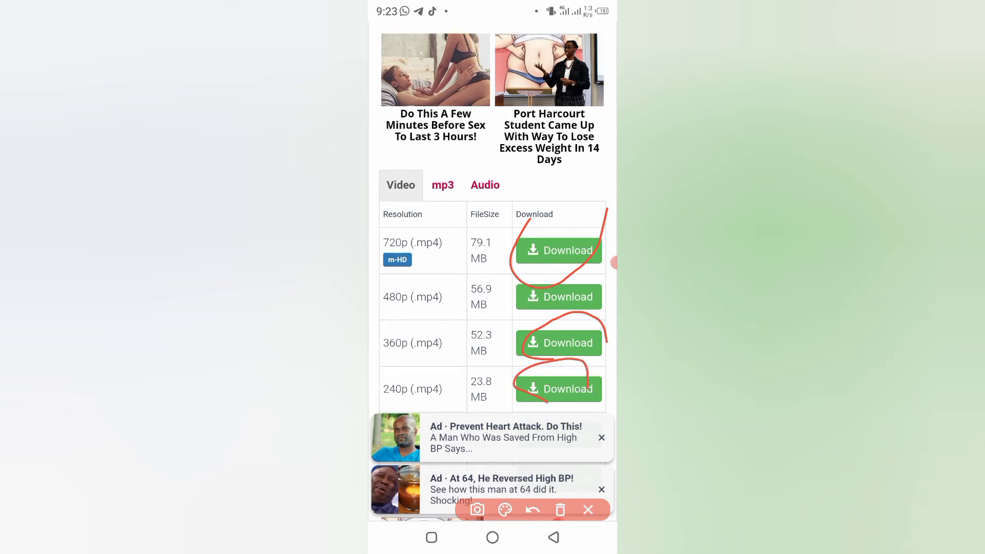
click(560, 510)
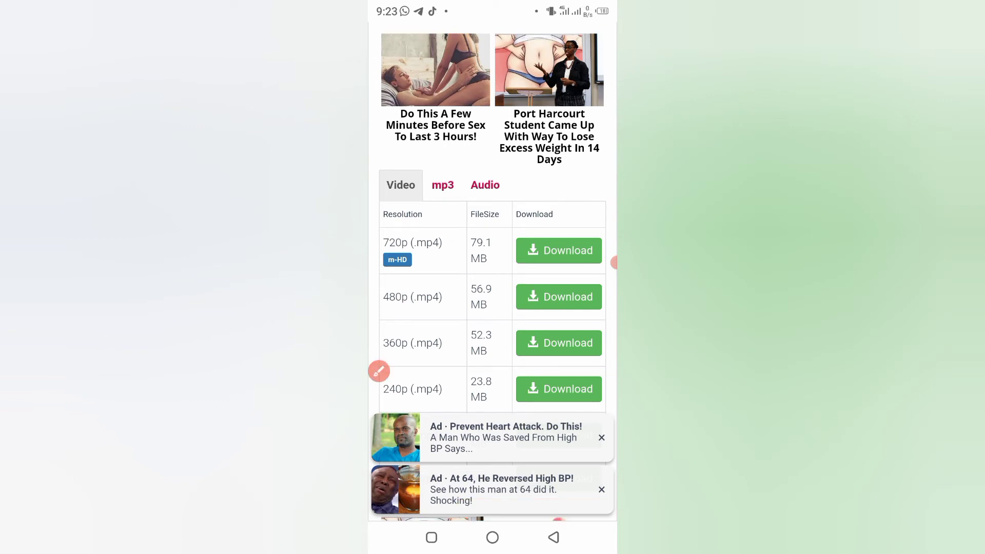
click(558, 251)
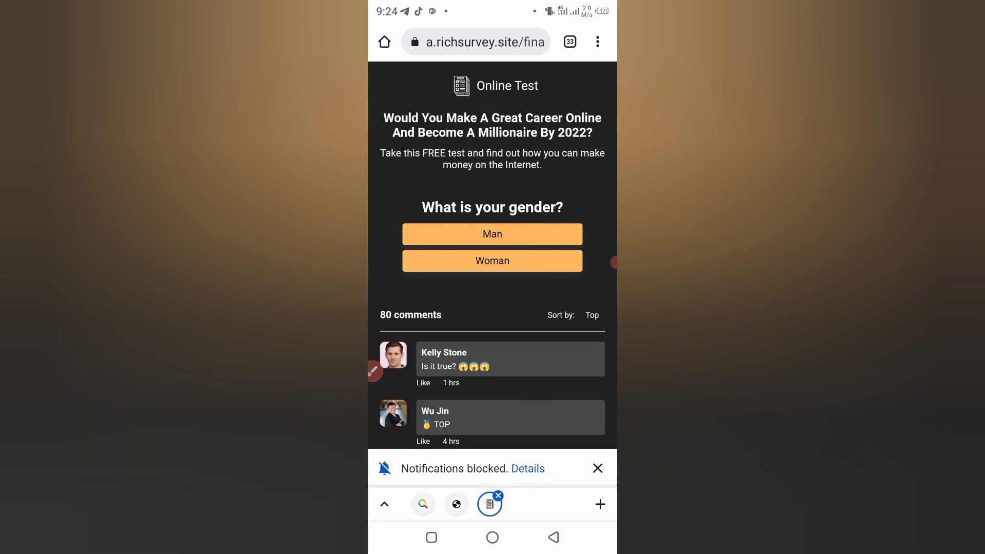
click(499, 494)
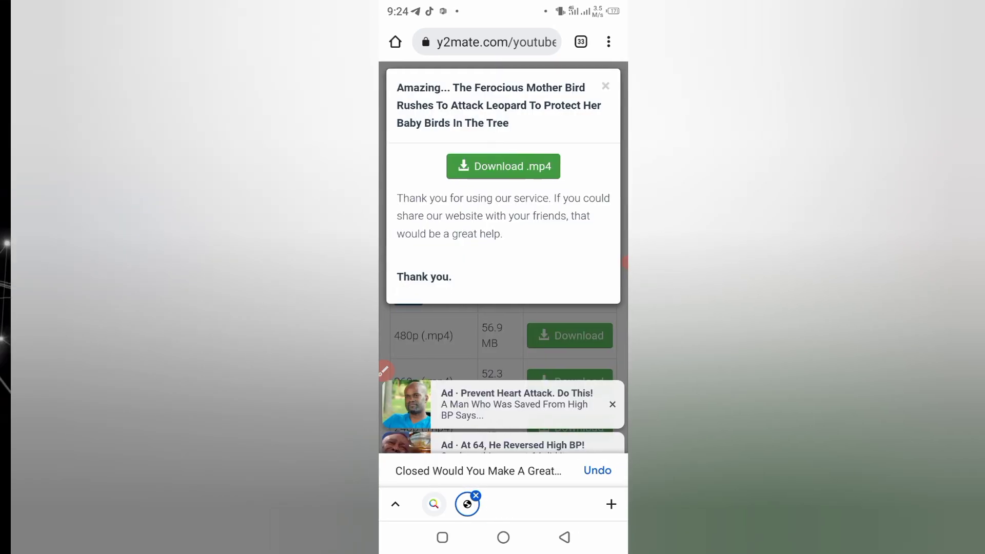